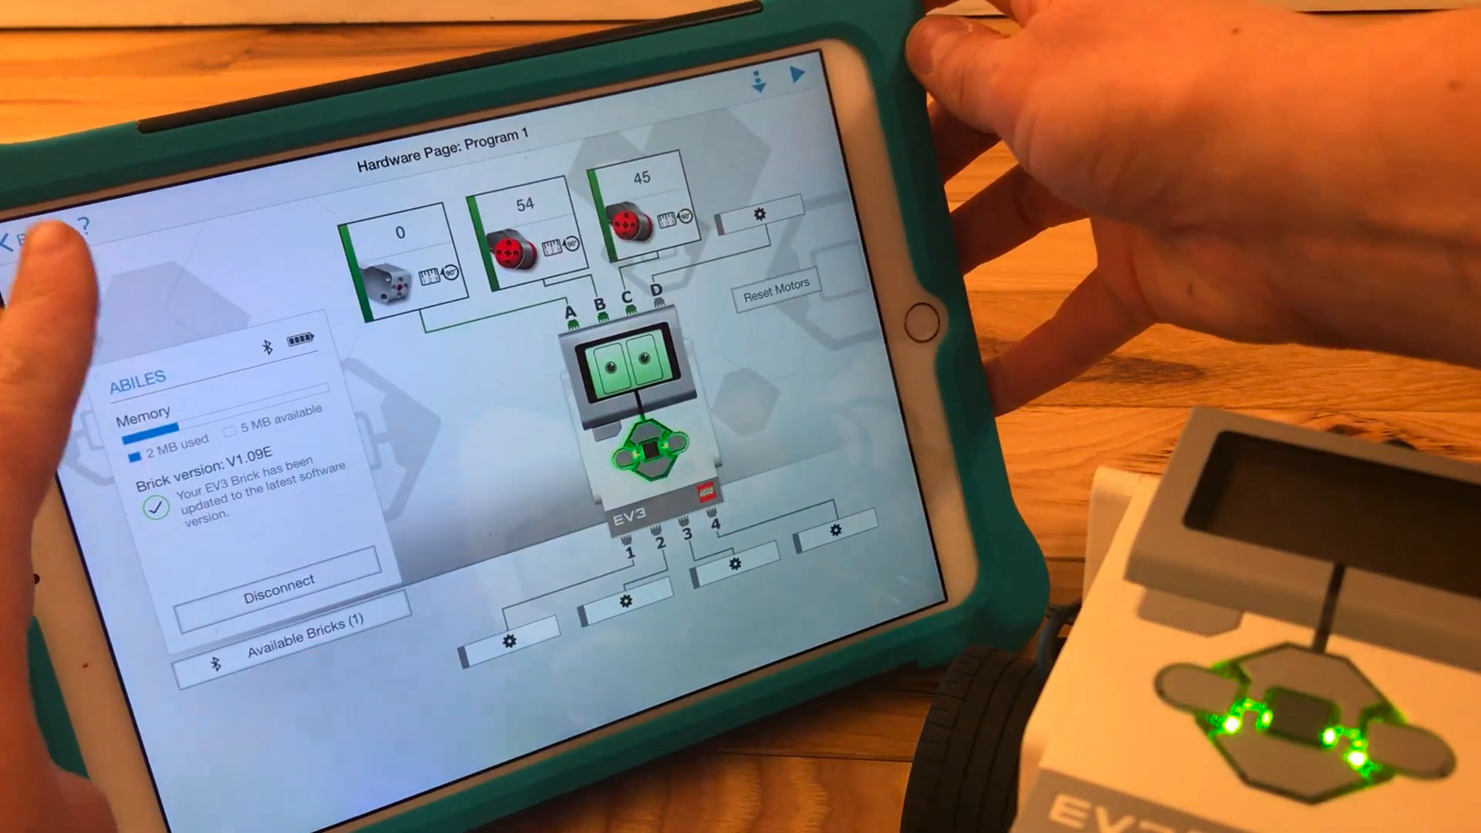
# - Leave the Hardware Page with the brick connected and motors on A–C, back to Program 1's empty canvas
pyautogui.click(14, 222)
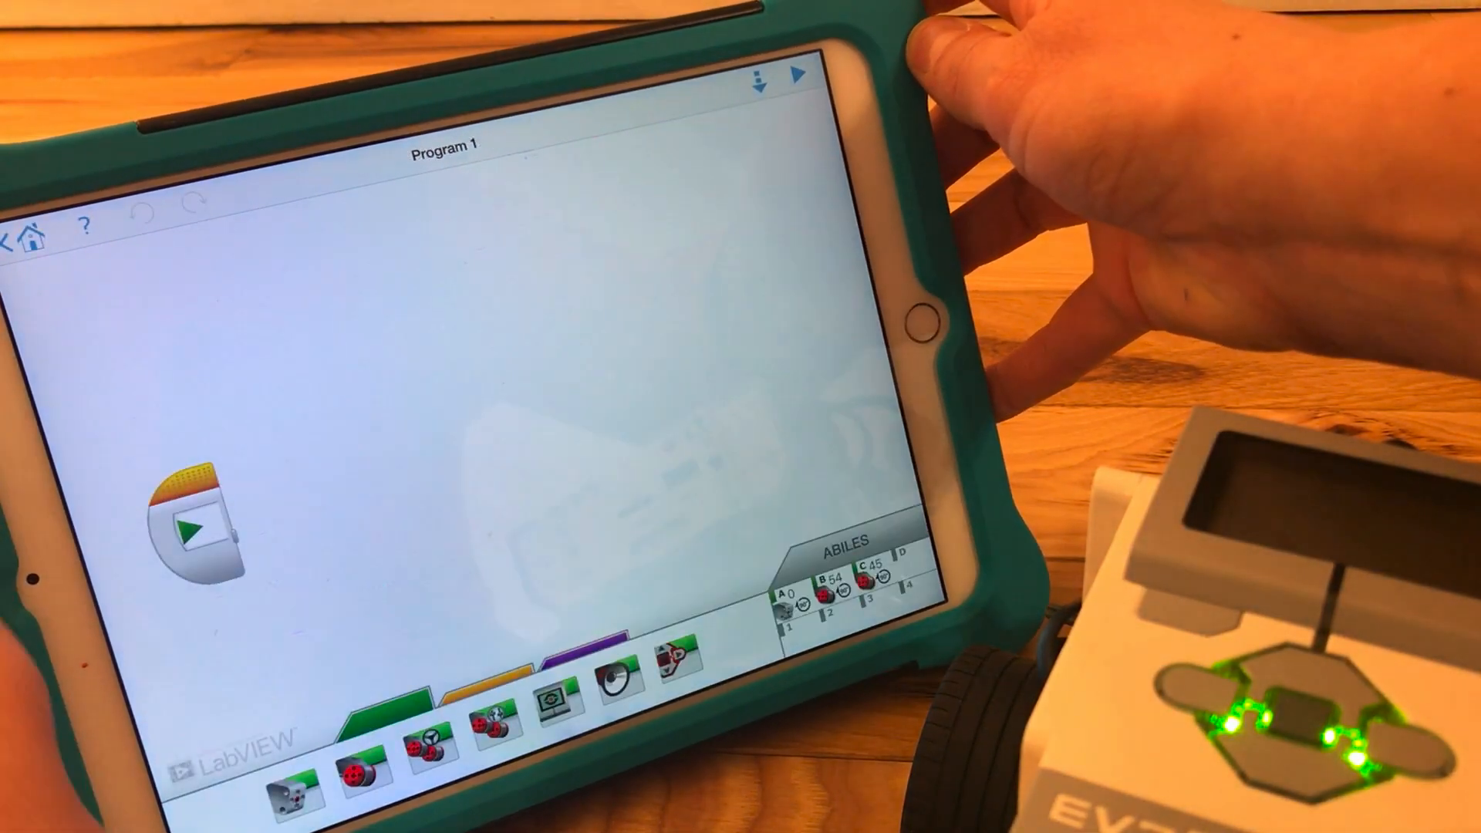